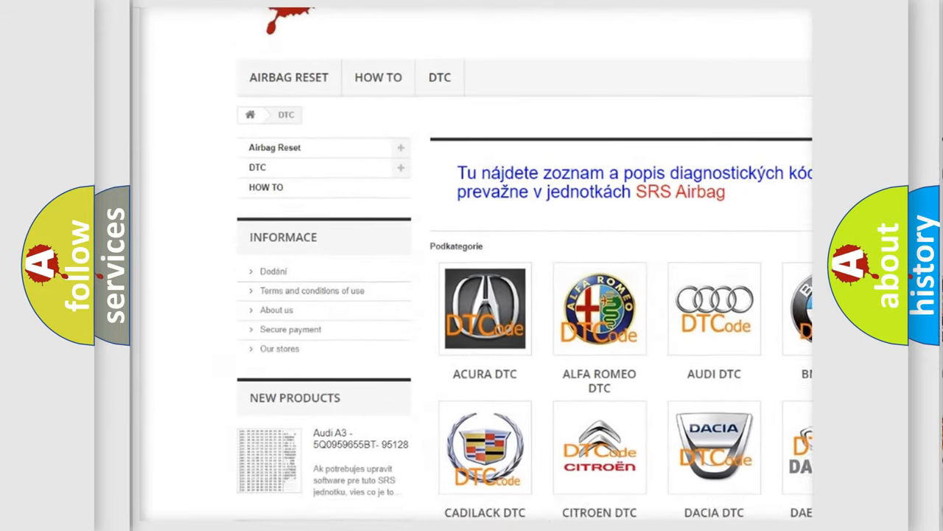
scroll(down, 3)
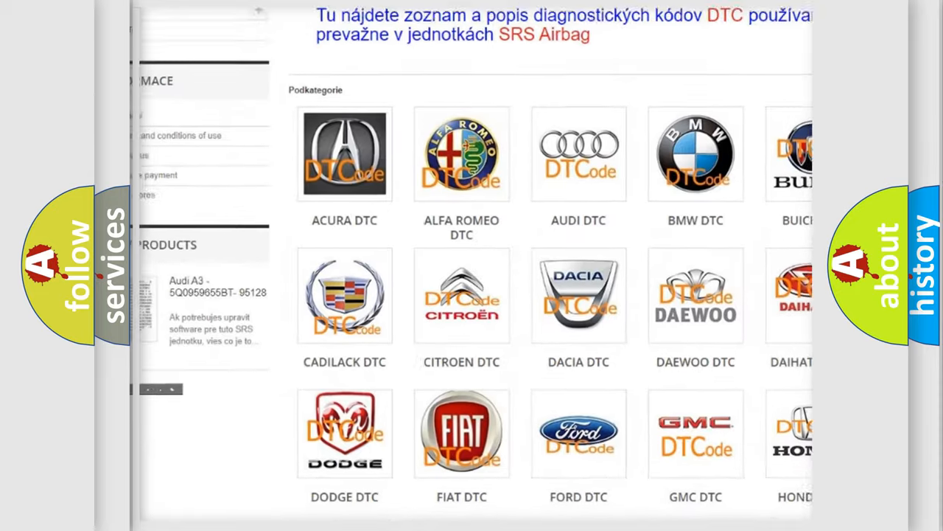
scroll(down, 3)
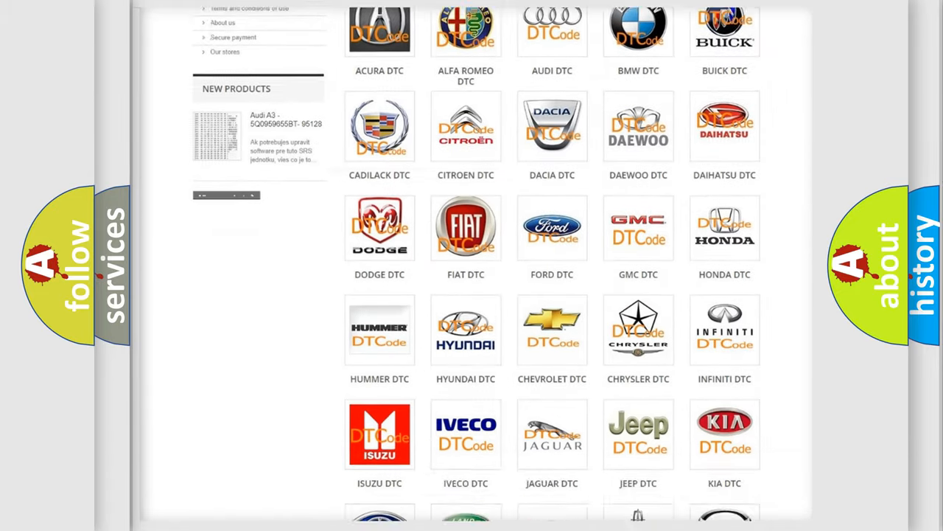
scroll(down, 3)
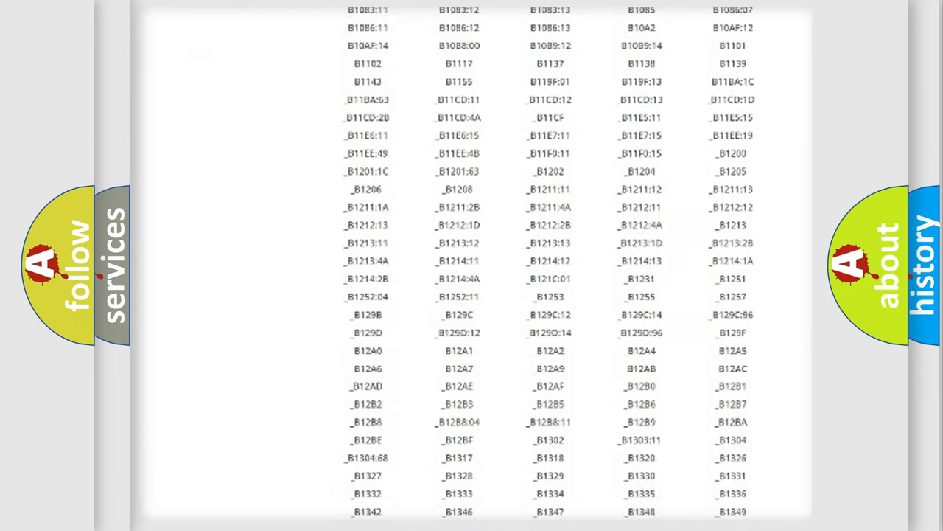
scroll(down, 3)
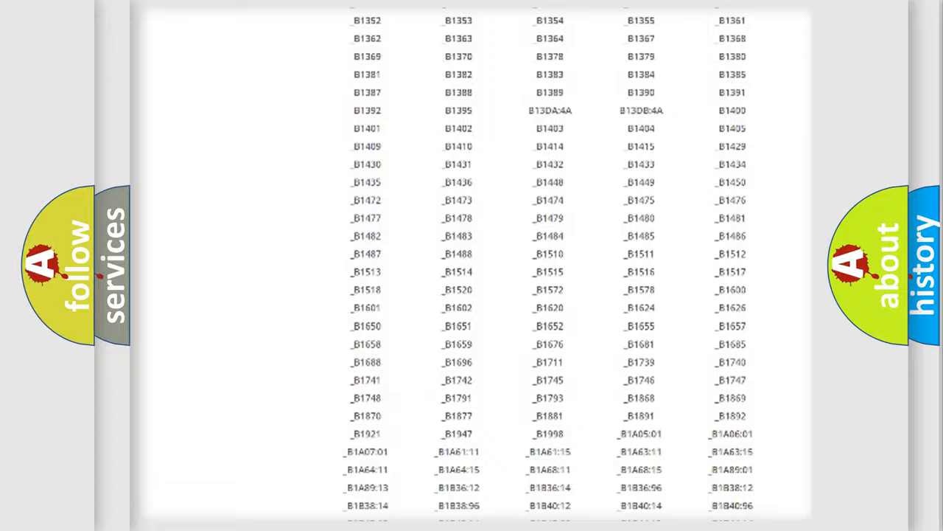